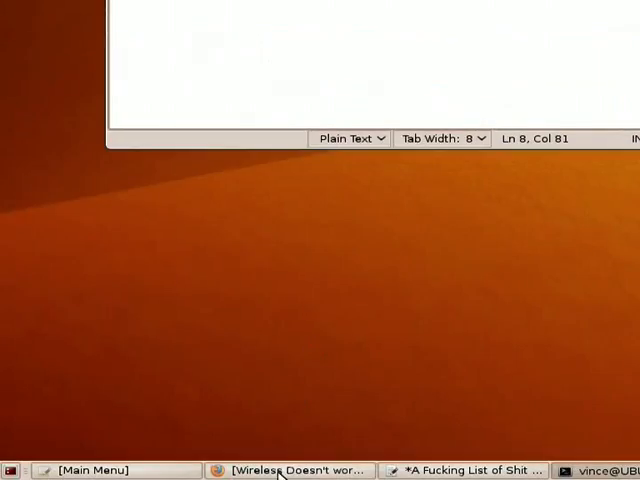
- Switch to the 'Wireless Doesn't work' forum thread in Firefox and read down to the script reply
click(290, 470)
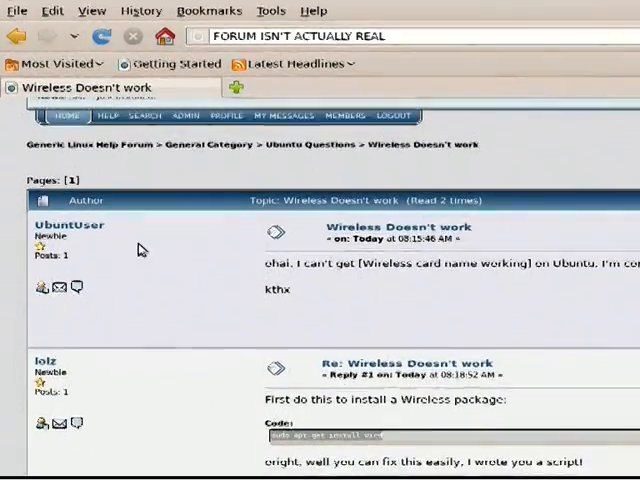
scroll(down, 3)
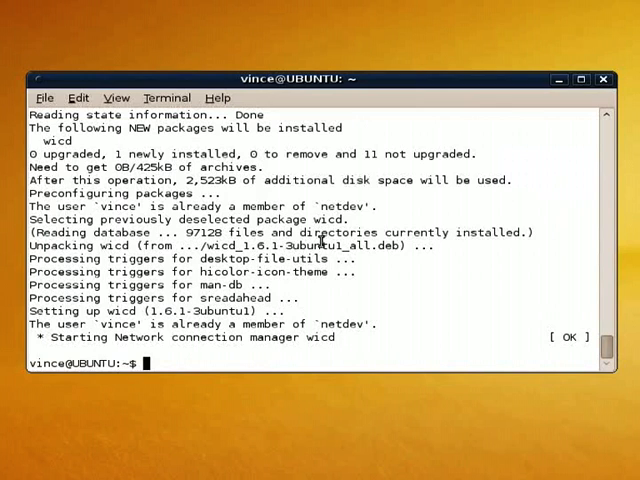
- Enter 'sh wireless.sh' at the terminal prompt, ready to run the forum's script
text(sh wireless.)
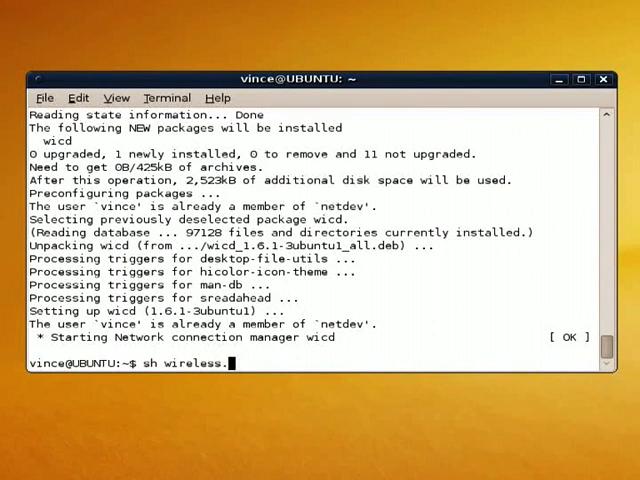
text(sh)
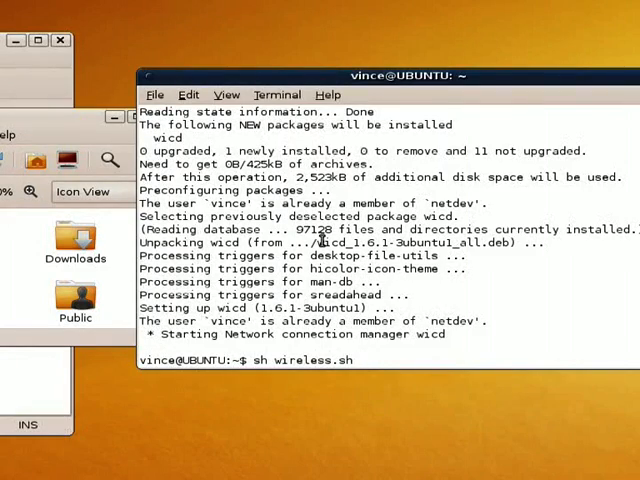
- Run the wireless.sh script in the terminal
key(Return)
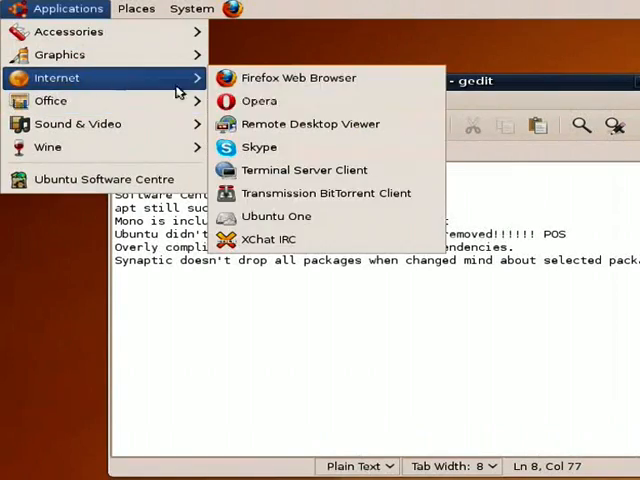
- Browse the Applications menu for Opera, then reach the Opera entry in Computer Janitor's Unused list
click(260, 100)
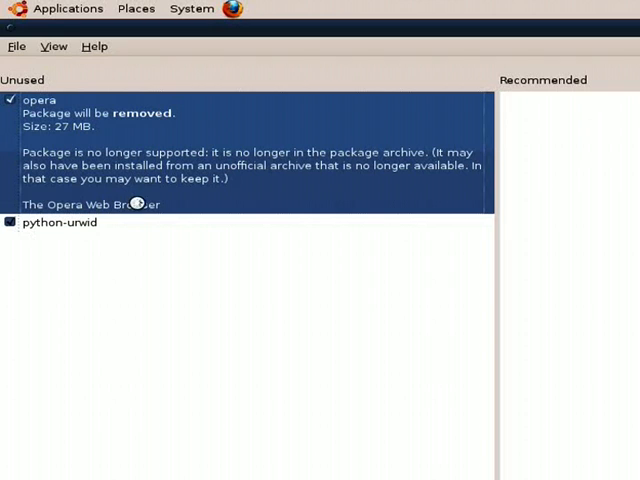
mouse_move(258, 208)
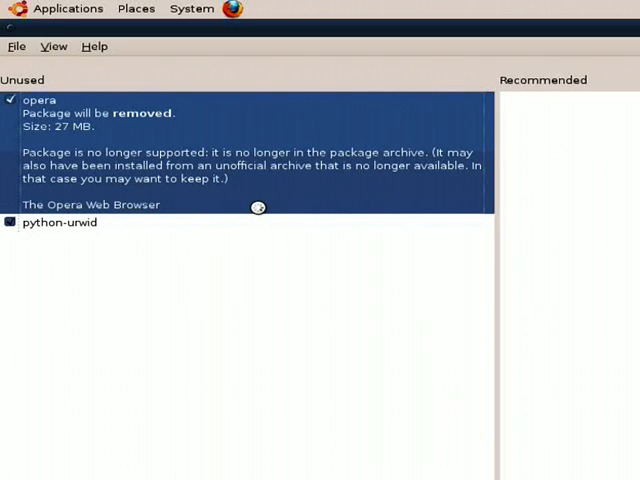
mouse_move(222, 232)
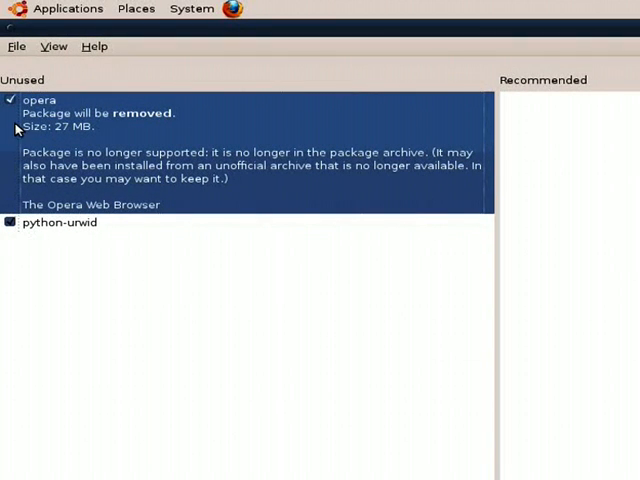
click(16, 46)
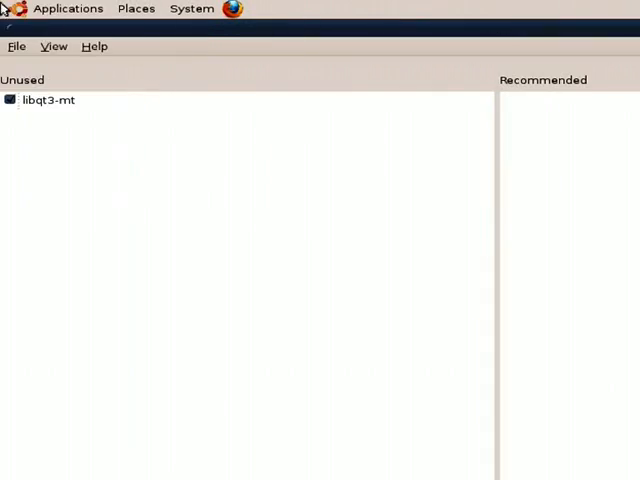
- Run the Computer Janitor cleanup so only libqt3-mt remains listed as unused
click(68, 8)
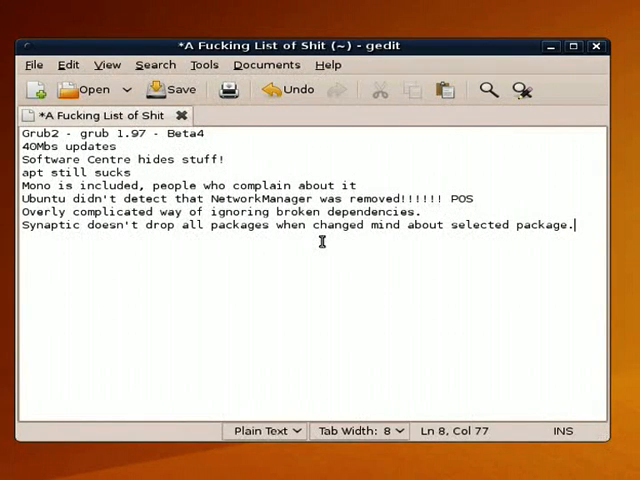
- Add a new gripe line 'Computer Janior is fuckin…' at the end of the gedit list
key(Return)
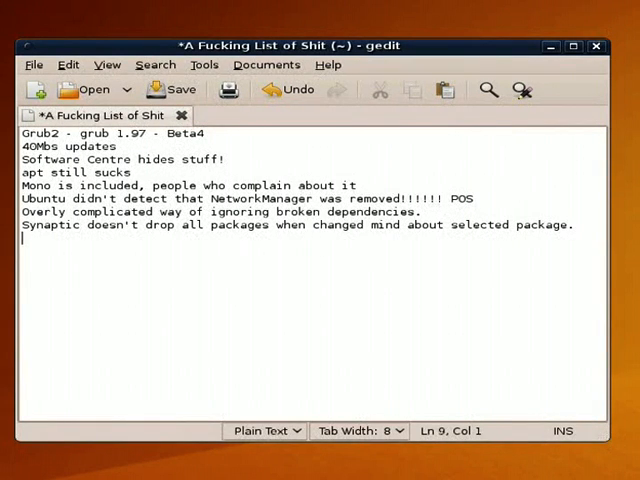
text(Computer Janior)
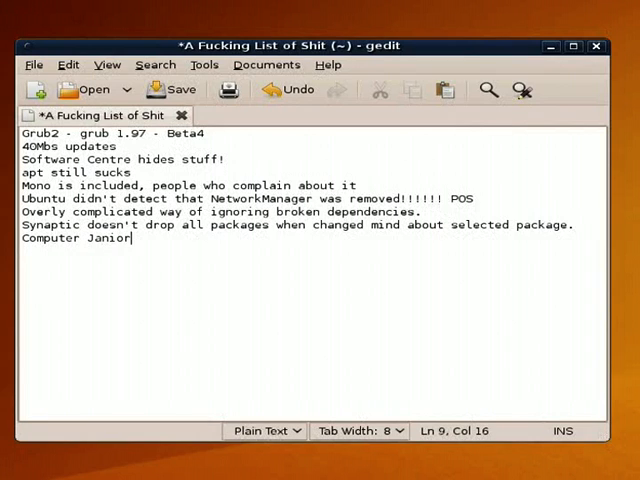
text(is fuckin)
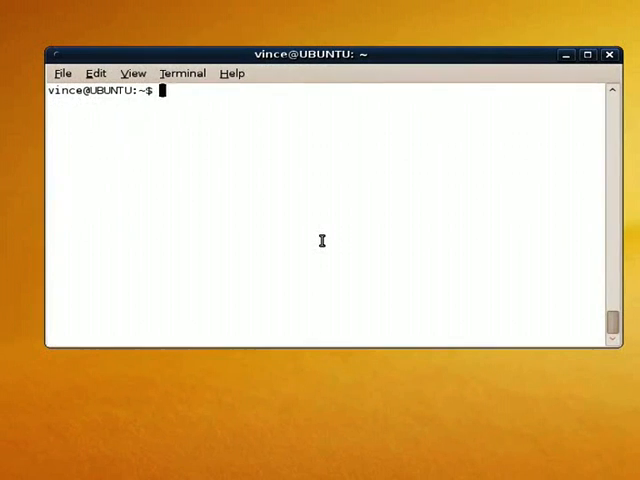
- Run 'sudo apt-get install kd…' for the KDE desktop and answer y to confirm the download
text(sudo apt-g)
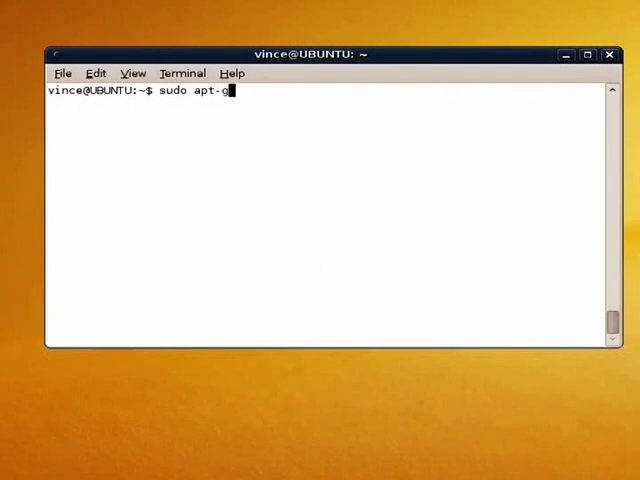
text(et install kd)
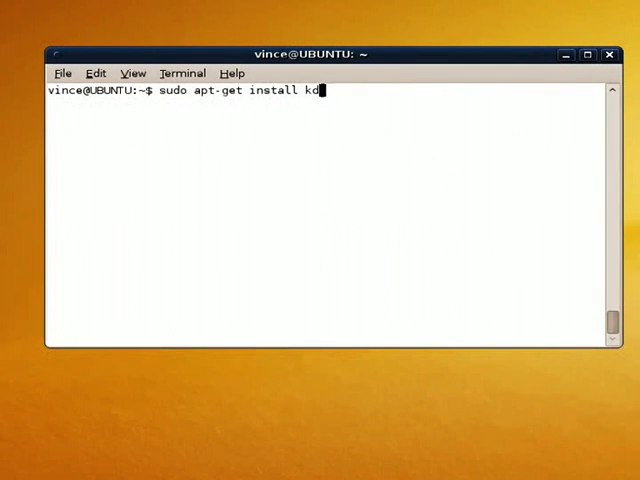
key(Return)
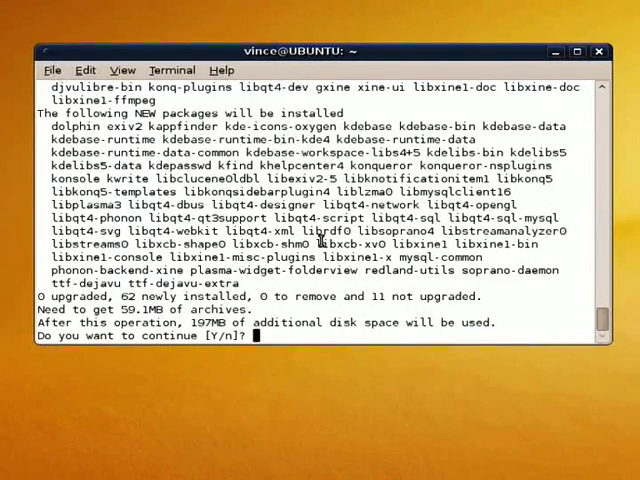
text(y)
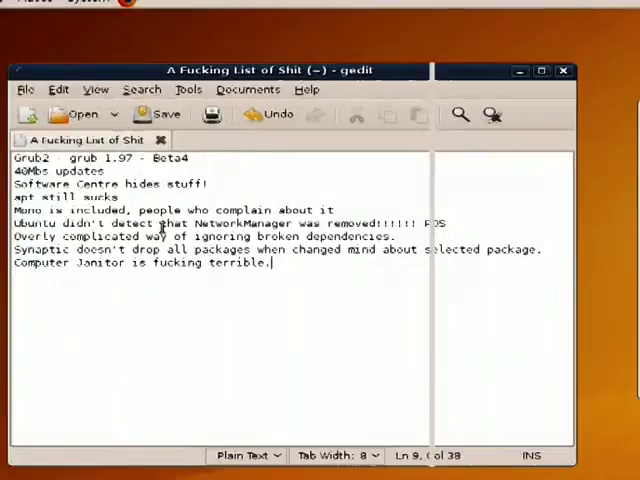
- Show the GNOME Applications menu and its categories over the gedit notes
click(64, 8)
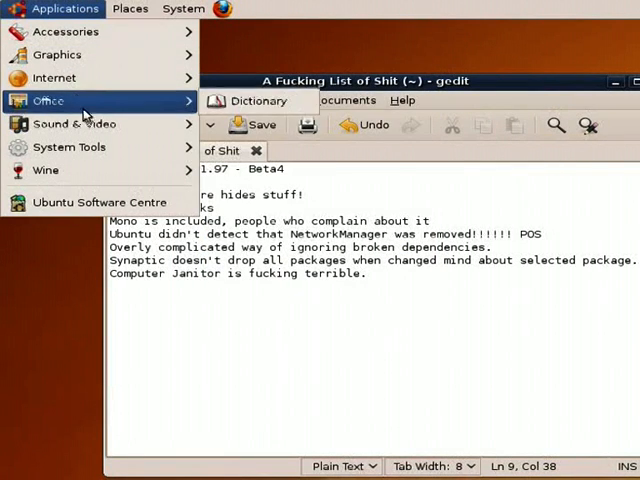
mouse_move(84, 170)
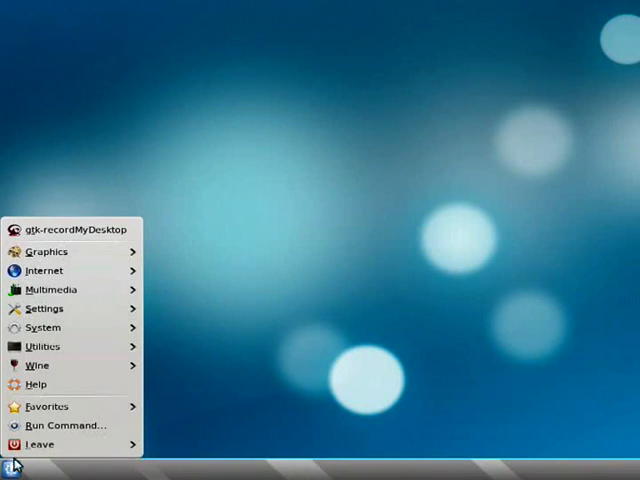
- Launch System Monitor from the KDE launcher's System category
click(44, 328)
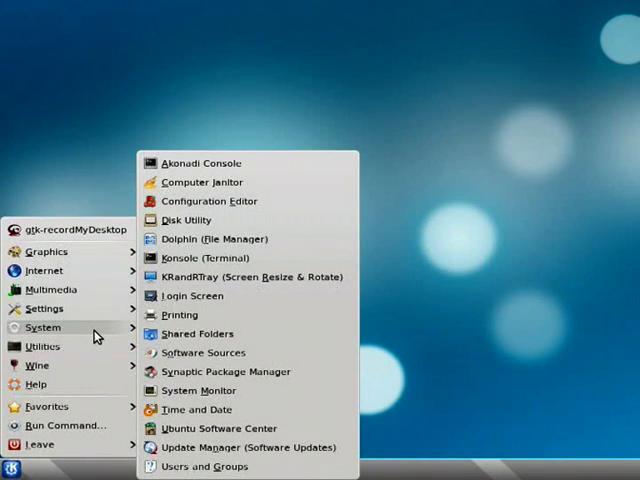
click(200, 390)
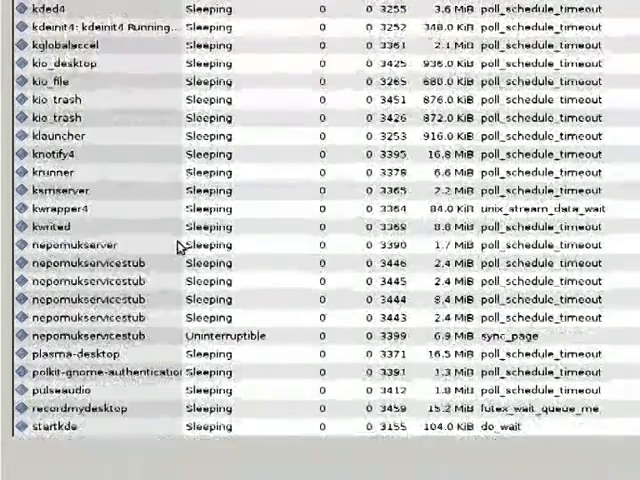
- Review the % CPU column of the process table, then show the KDE launcher's Settings programs
scroll(up, 3)
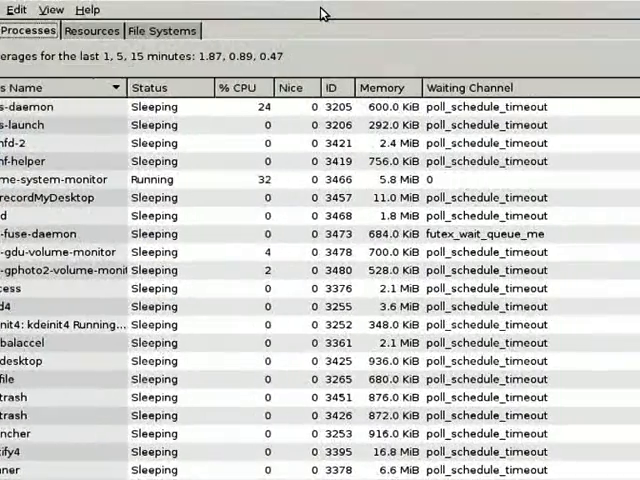
click(12, 468)
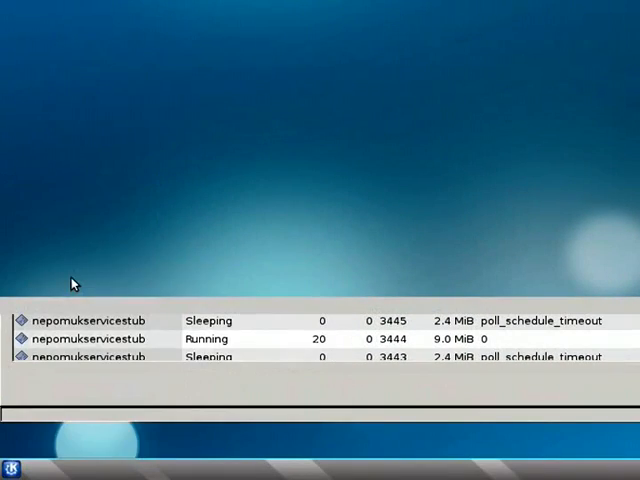
click(12, 468)
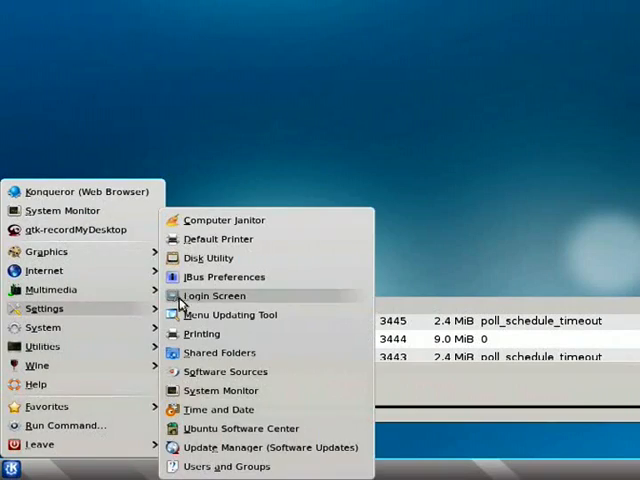